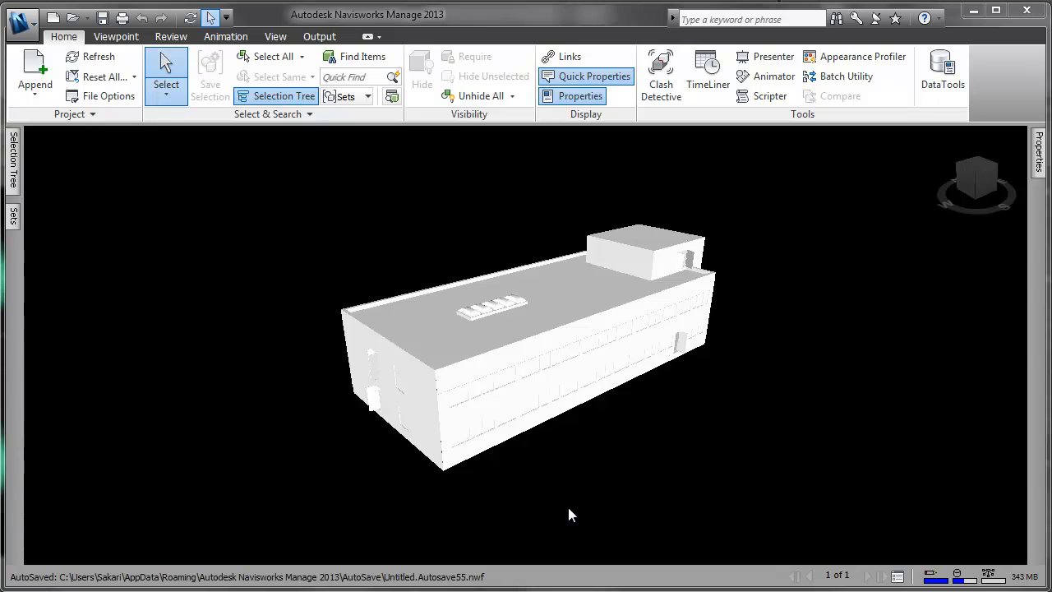
{"action": "mouse_move", "coordinate": [597, 483]}
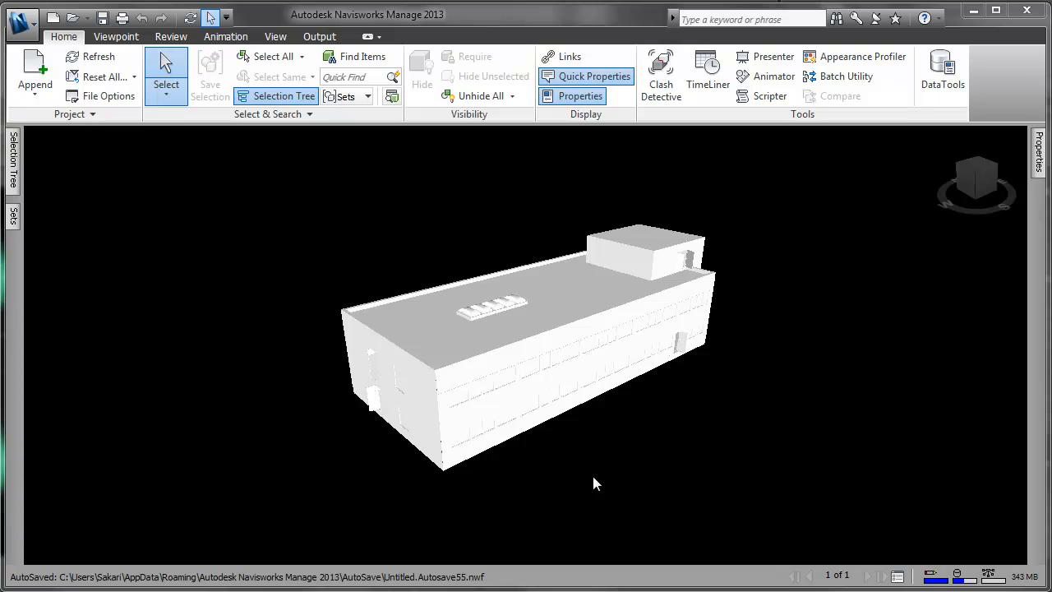
Orbit around the building model, then begin exporting it as an IFC file
{"action": "left_click_drag", "start_coordinate": [596, 484], "coordinate": [486, 398]}
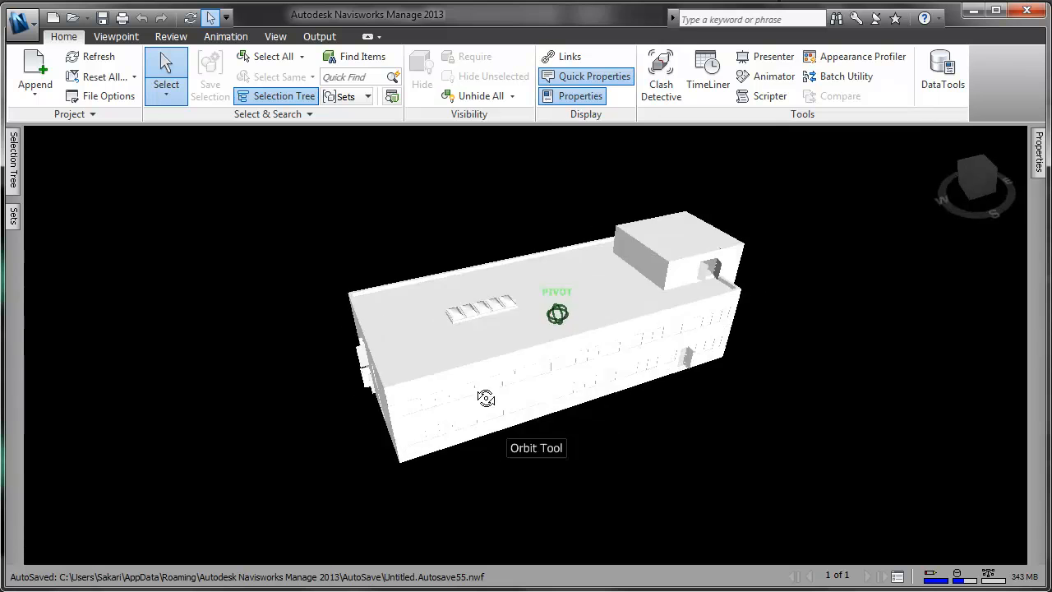
{"action": "left_click_drag", "start_coordinate": [486, 399], "coordinate": [574, 388]}
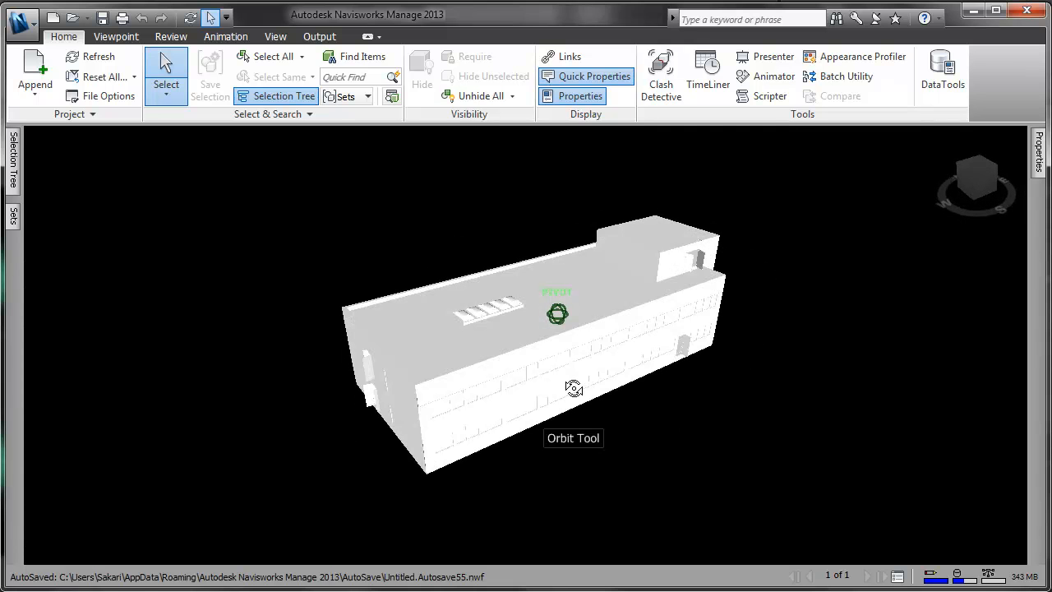
{"action": "mouse_move", "coordinate": [629, 455]}
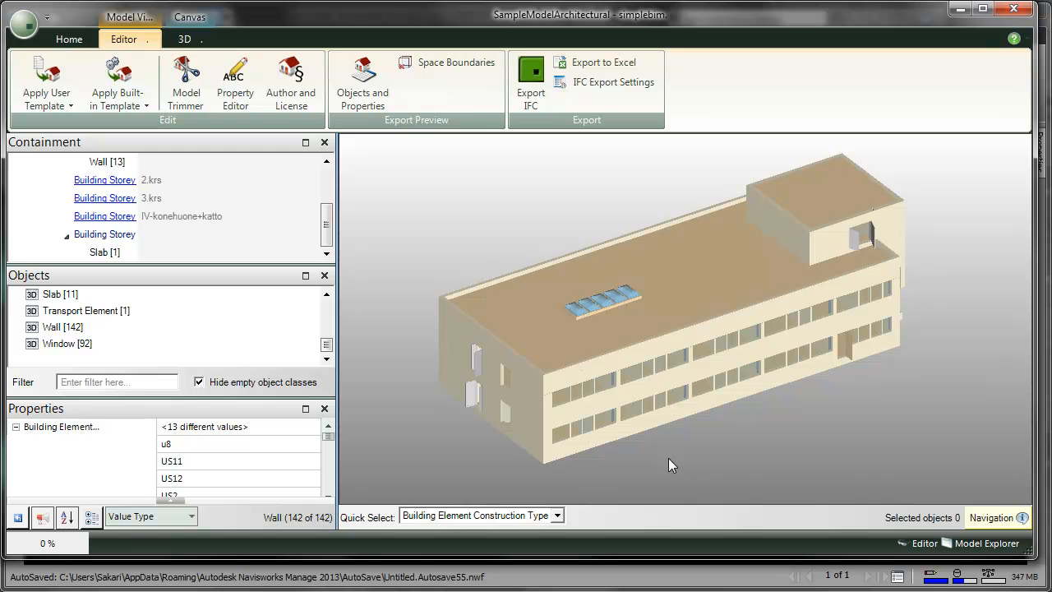
{"action": "left_click", "coordinate": [614, 82]}
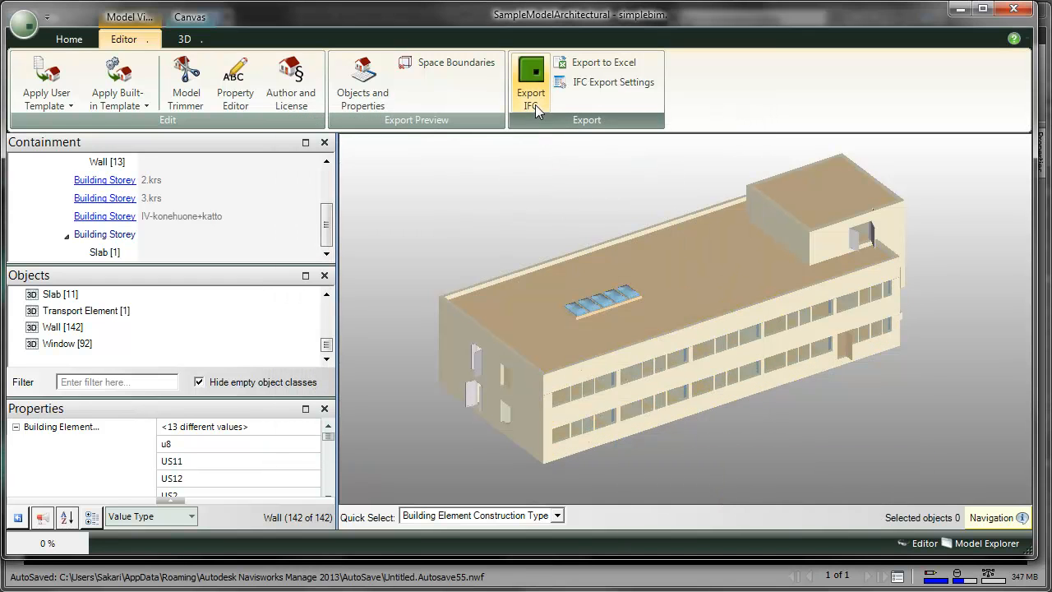
{"action": "left_click", "coordinate": [532, 82]}
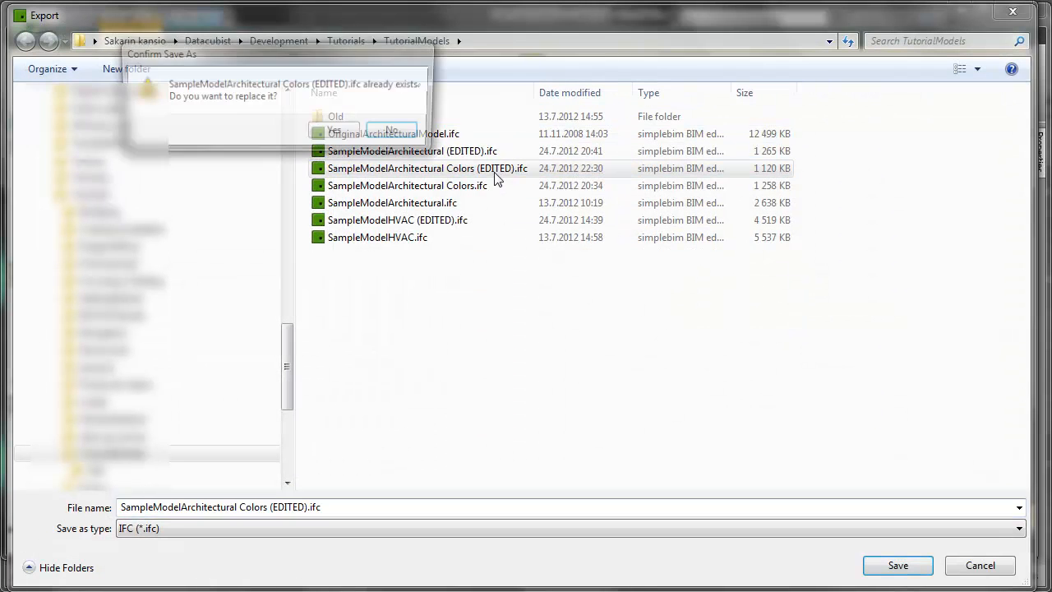
Confirm overwriting the existing SampleModelArchitectural Colors (EDITED).ifc file
{"action": "left_click", "coordinate": [333, 131]}
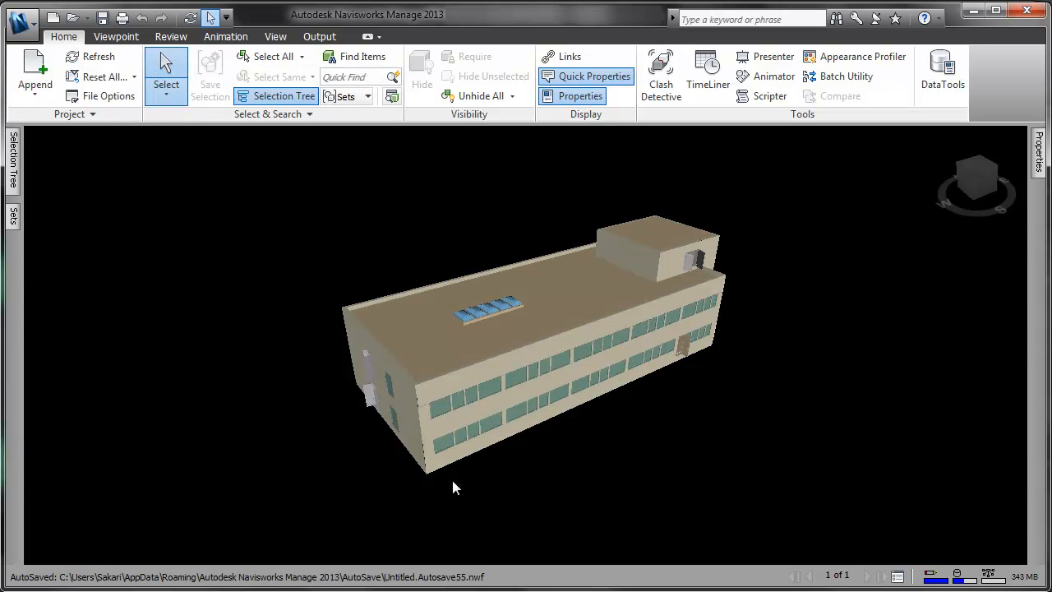
{"action": "left_click_drag", "start_coordinate": [456, 487], "coordinate": [576, 391]}
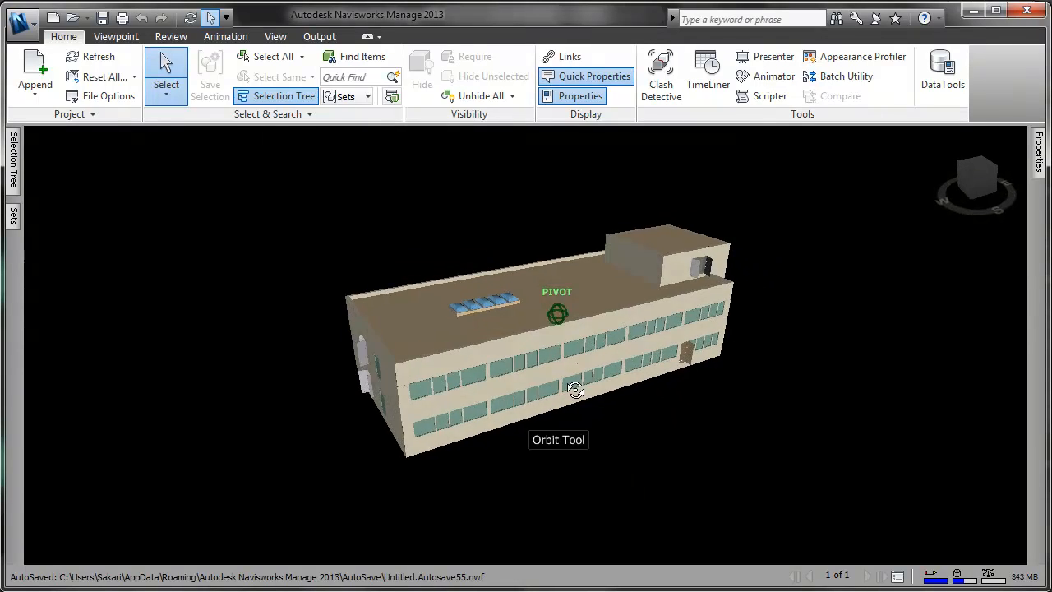
{"action": "left_click_drag", "start_coordinate": [575, 391], "coordinate": [610, 424]}
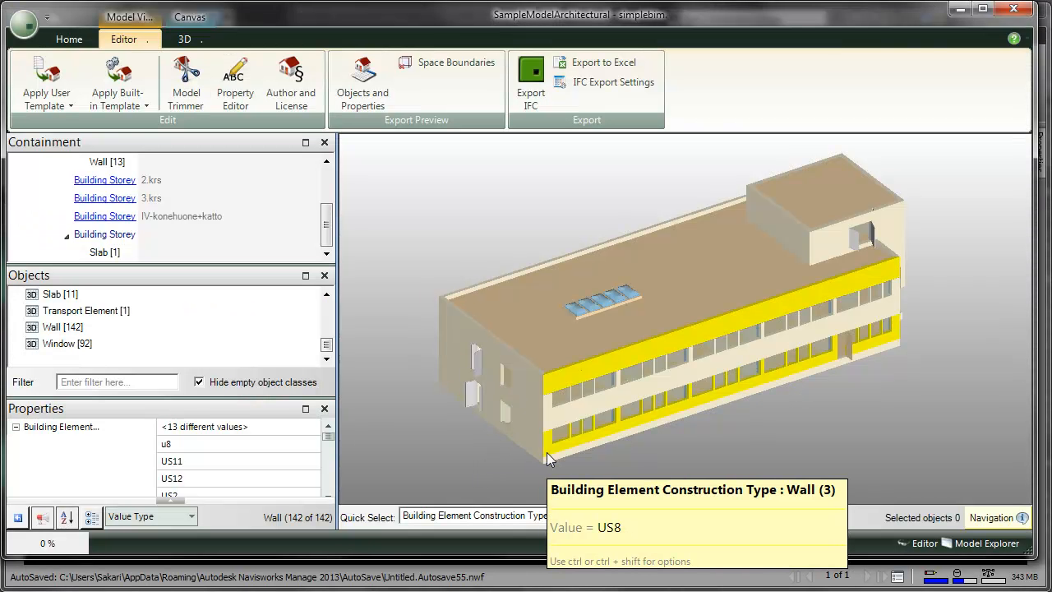
Quick Select by Building Element Construction Type to highlight the 2.krs storey walls in red
{"action": "left_click", "coordinate": [502, 428]}
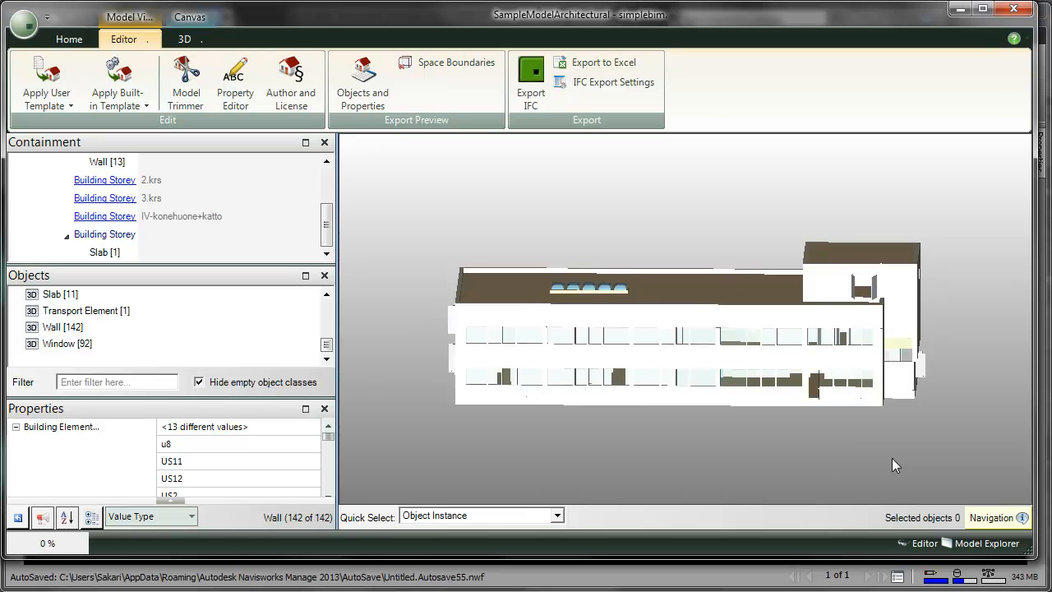
{"action": "left_click", "coordinate": [557, 516]}
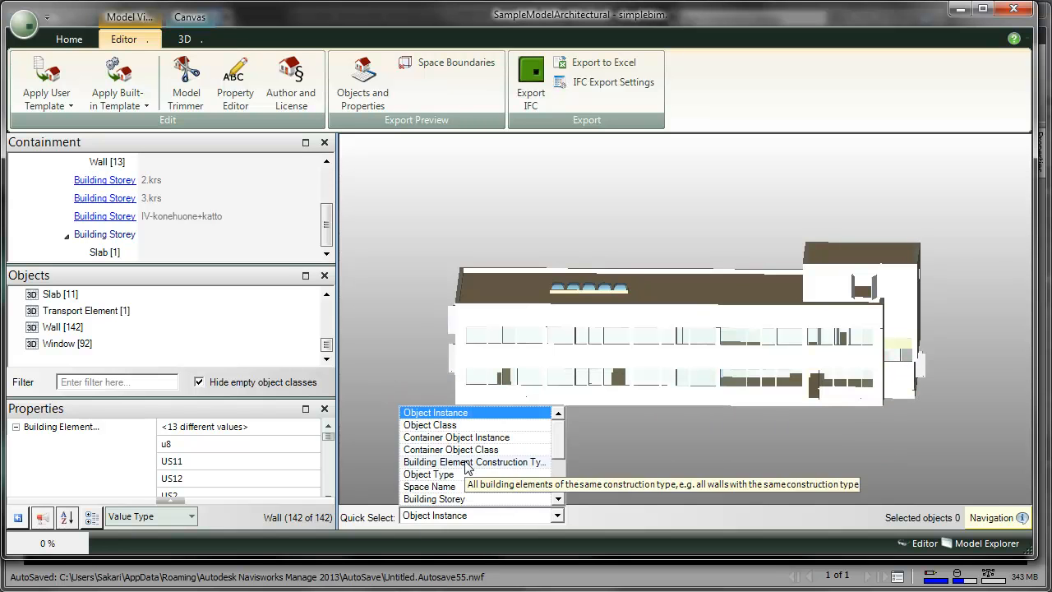
{"action": "left_click", "coordinate": [474, 462]}
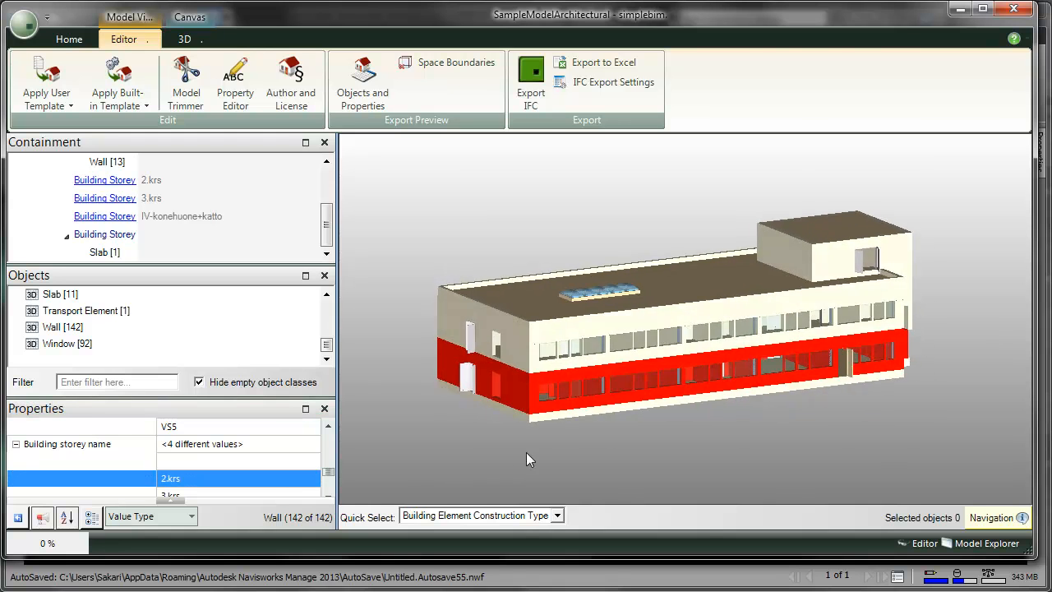
{"action": "left_click", "coordinate": [184, 38]}
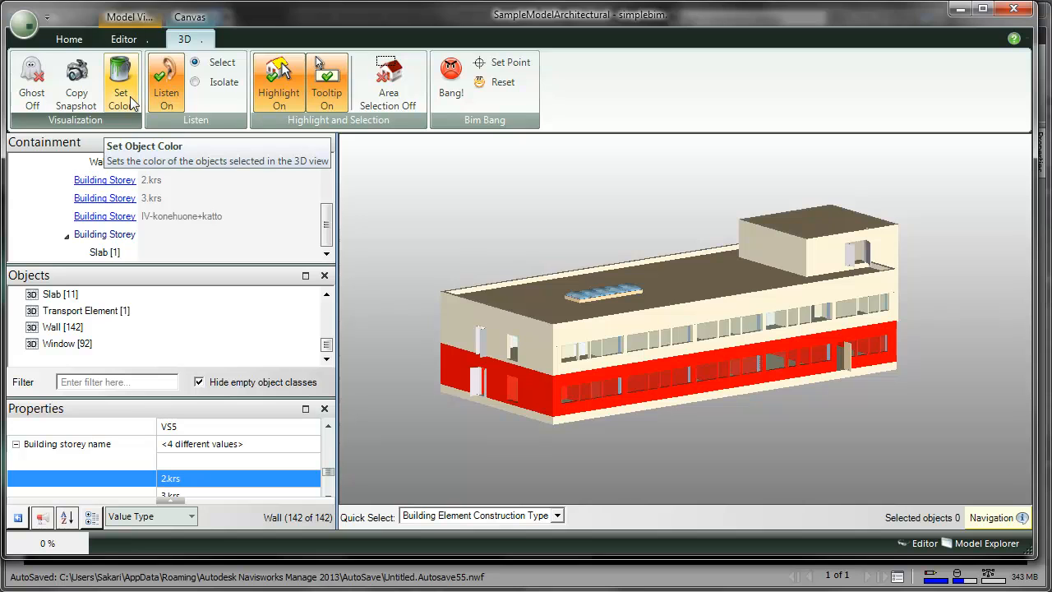
Apply the green basic colour to the selected 2.krs walls with Set Color
{"action": "left_click", "coordinate": [120, 82]}
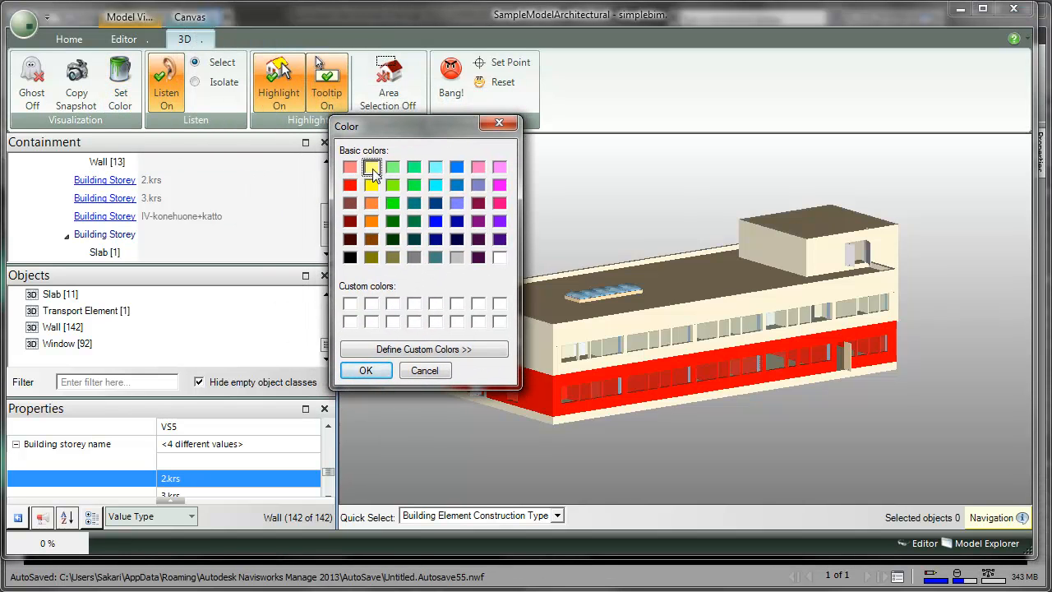
{"action": "left_click", "coordinate": [393, 167]}
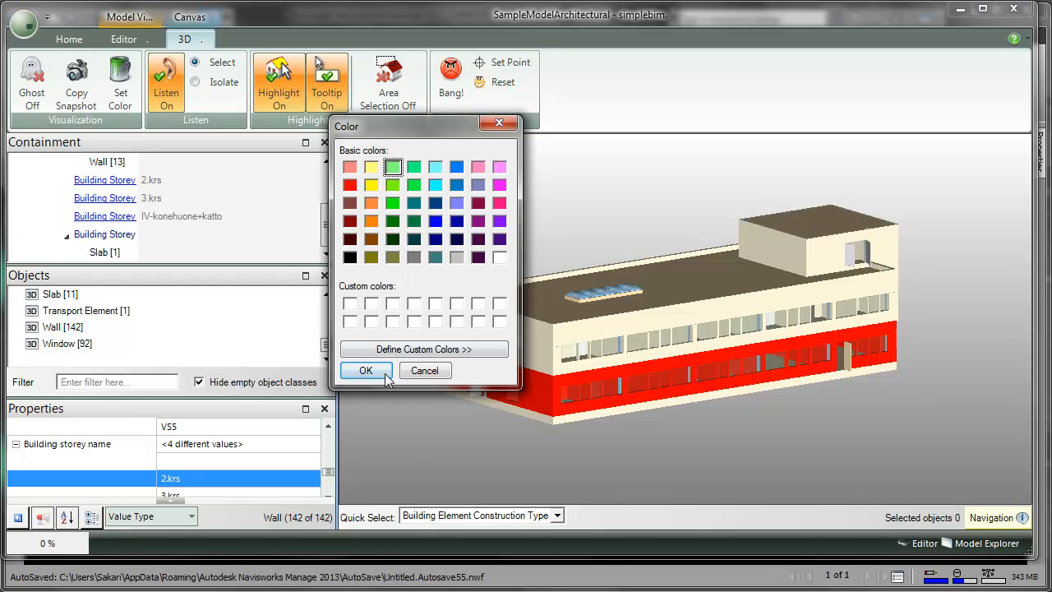
{"action": "left_click", "coordinate": [366, 370]}
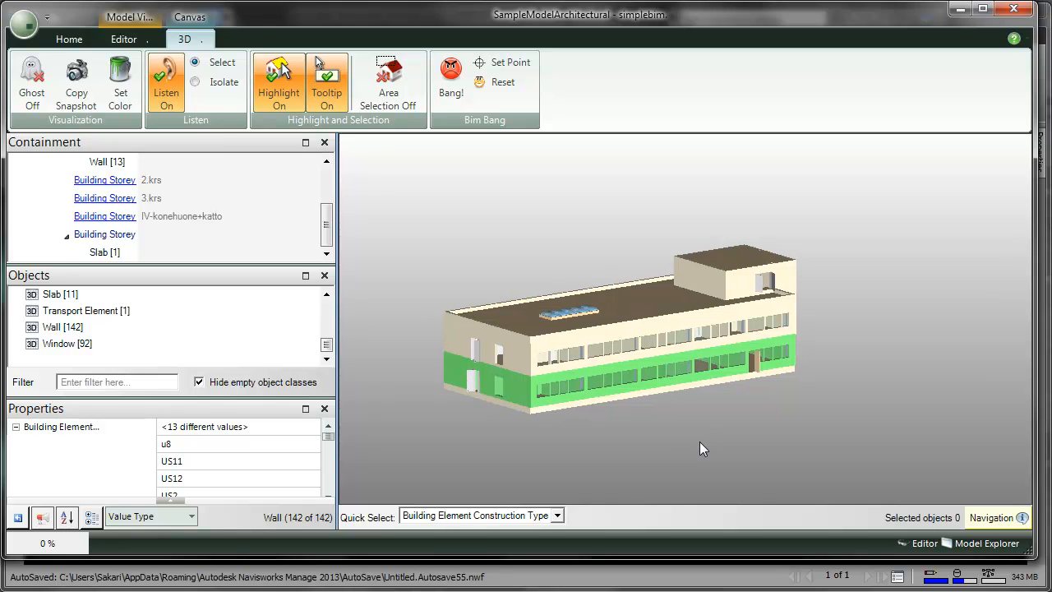
{"action": "mouse_move", "coordinate": [695, 453]}
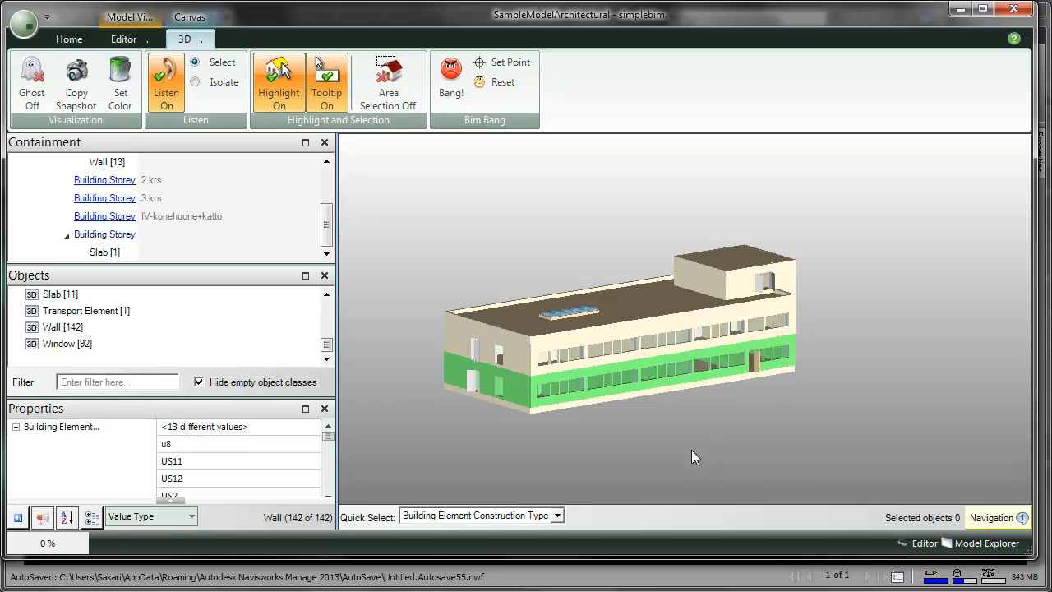
{"action": "mouse_move", "coordinate": [584, 479]}
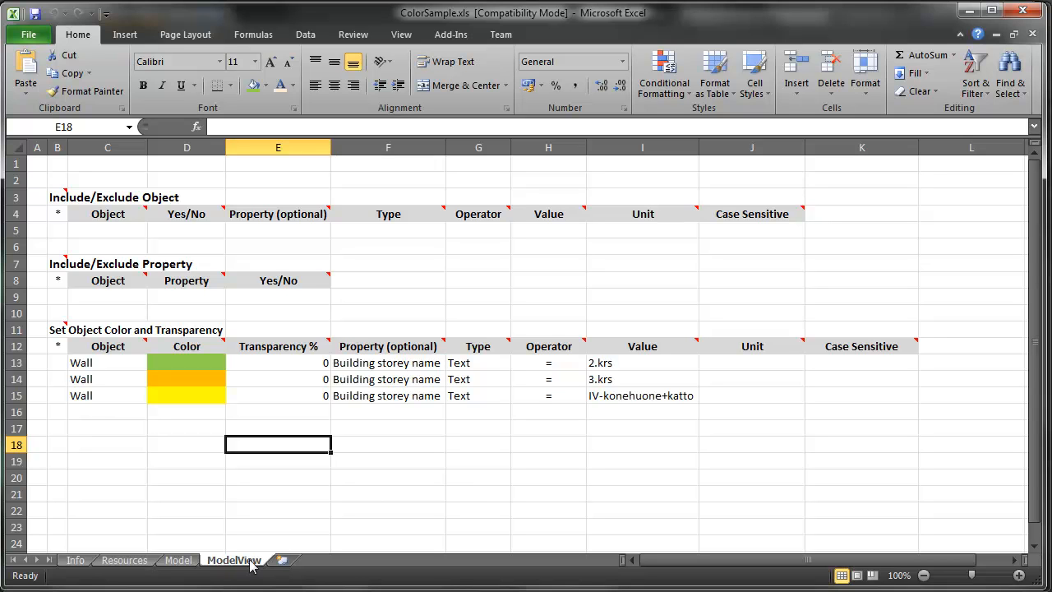
Show the ModelView sheet and check the green, orange and yellow Color cells D13–D15
{"action": "left_click", "coordinate": [187, 363]}
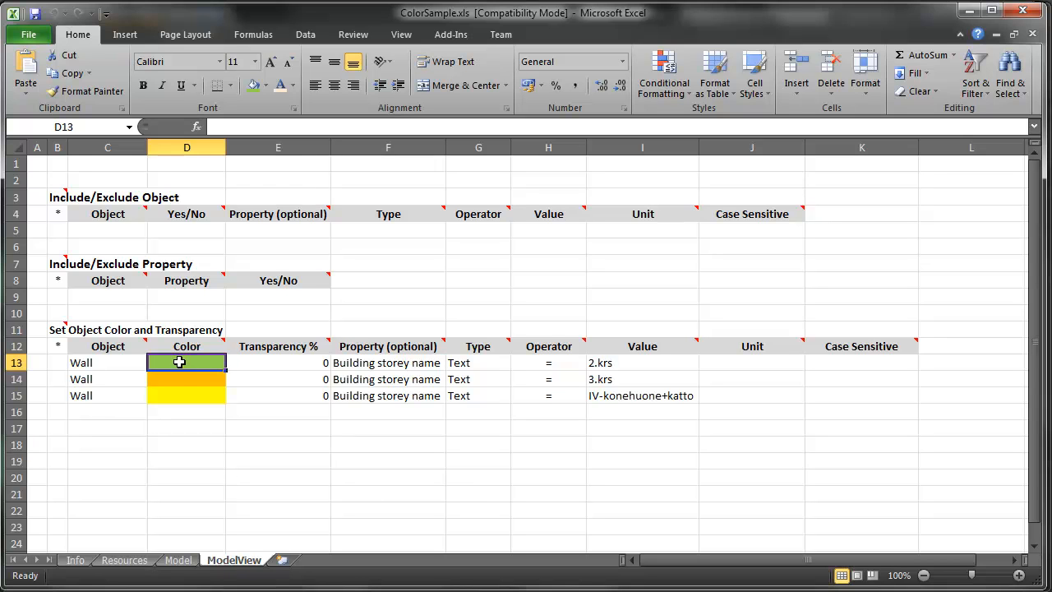
{"action": "left_click", "coordinate": [187, 396]}
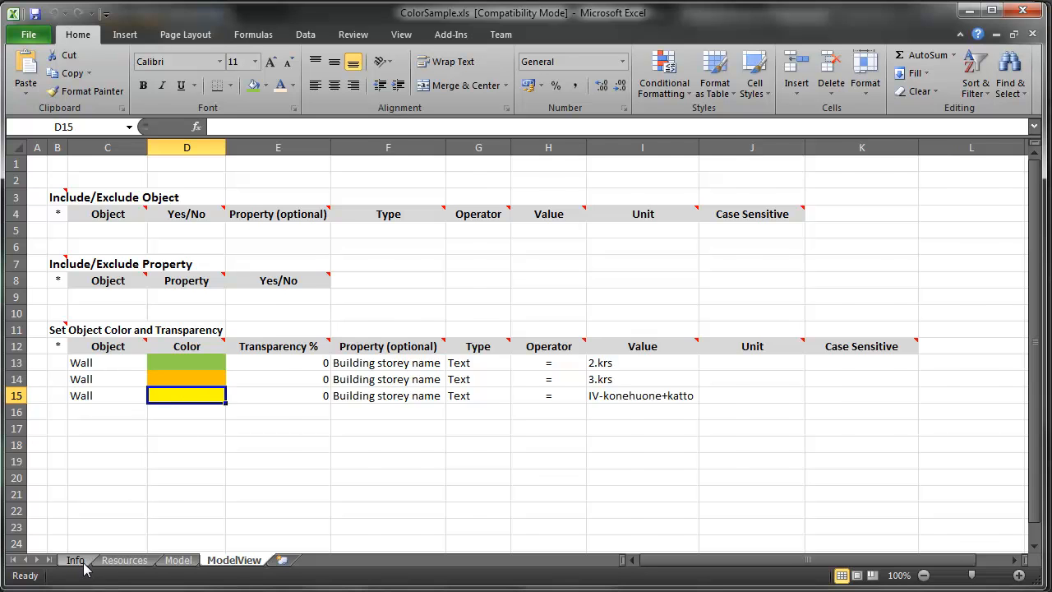
{"action": "left_click", "coordinate": [75, 559]}
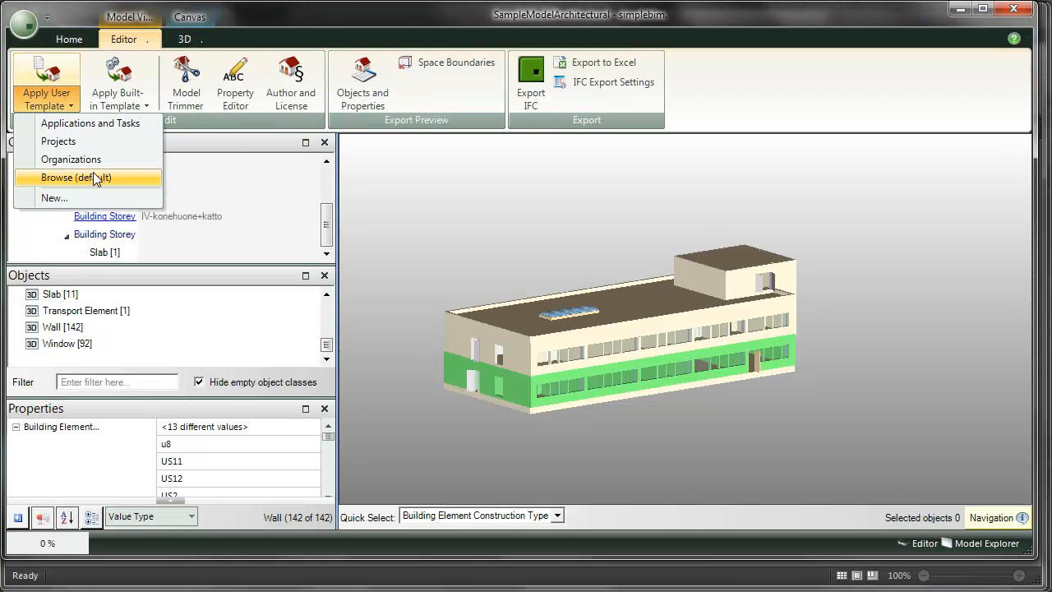
Choose Browse (default) under Apply User Template to pick a template file
{"action": "left_click", "coordinate": [75, 177]}
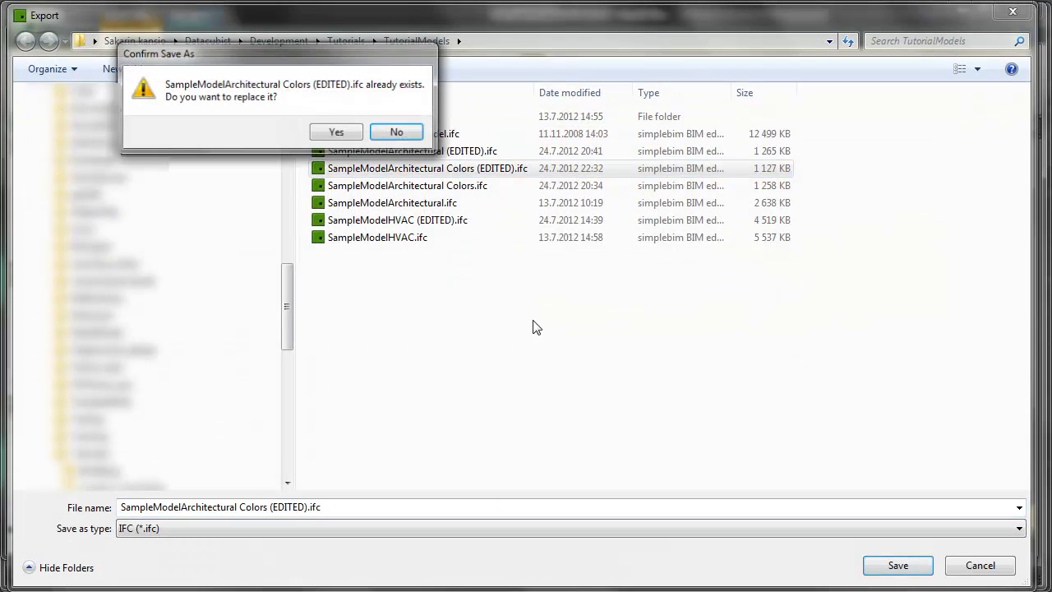
Confirm replacing SampleModelArchitectural Colors (EDITED).ifc with the new export
{"action": "left_click", "coordinate": [336, 132]}
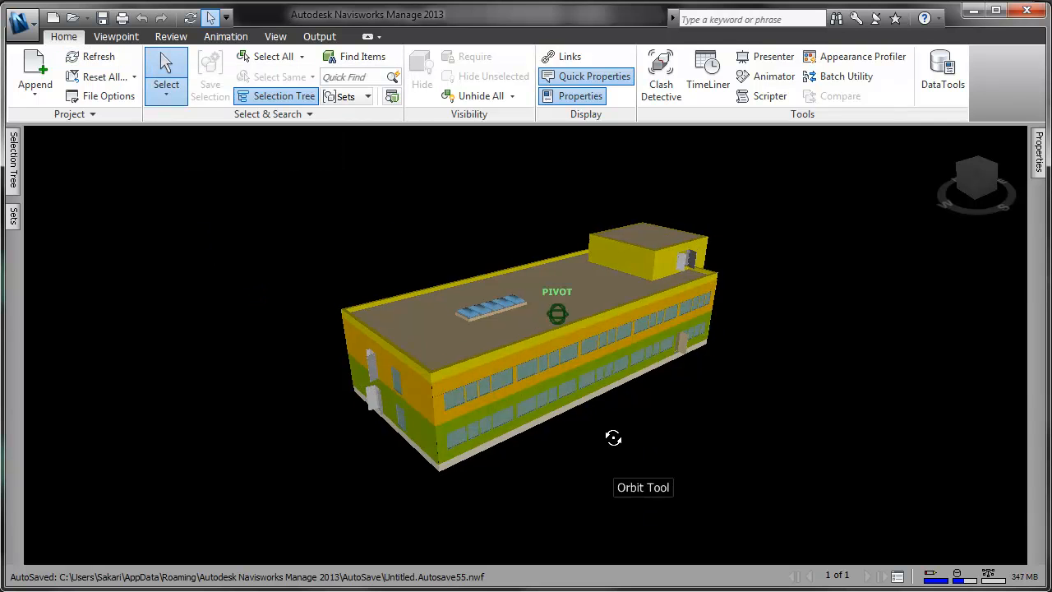
Orbit the building in Navisworks to inspect its green, orange and yellow storey walls
{"action": "left_click_drag", "start_coordinate": [614, 437], "coordinate": [634, 418]}
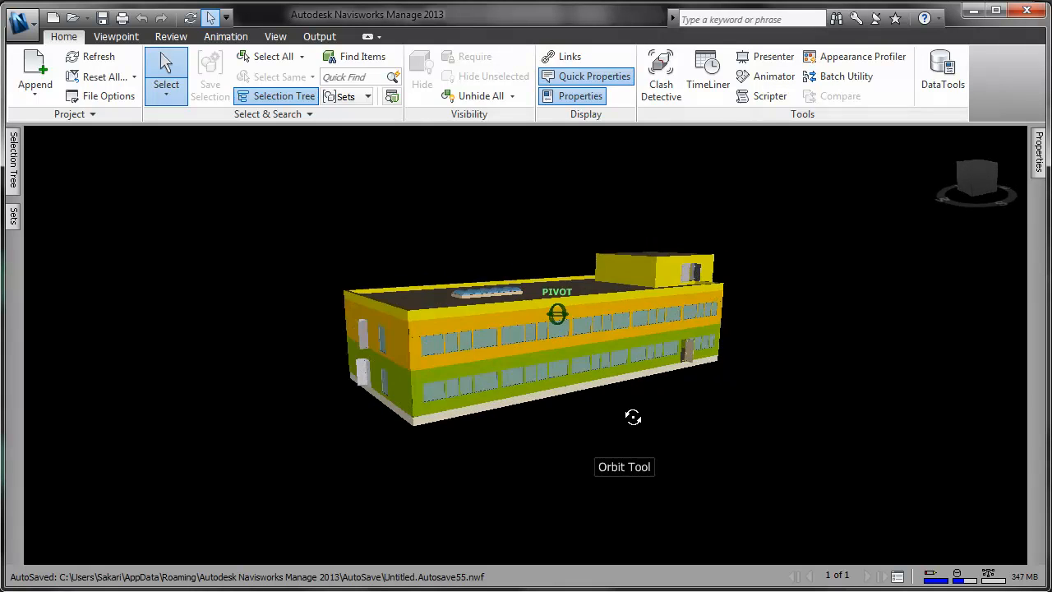